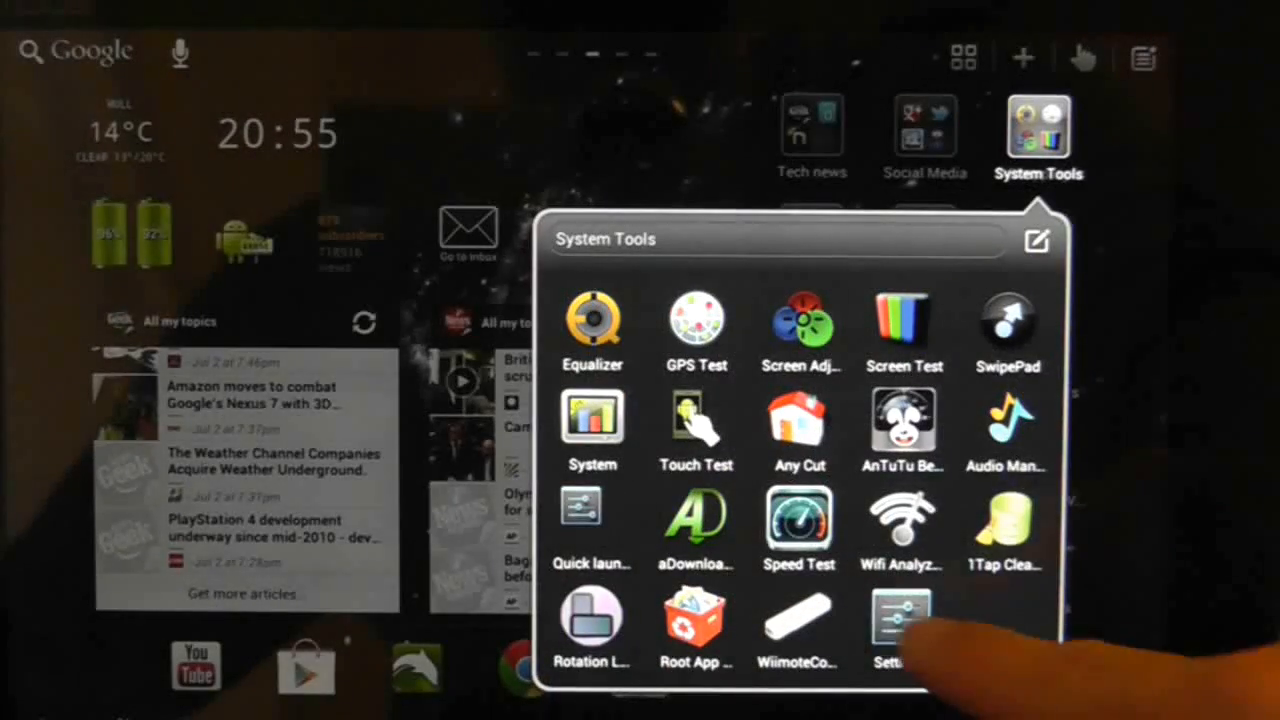
Reach the screen lock type list under Security in the tablet's Settings
left_click(898, 620)
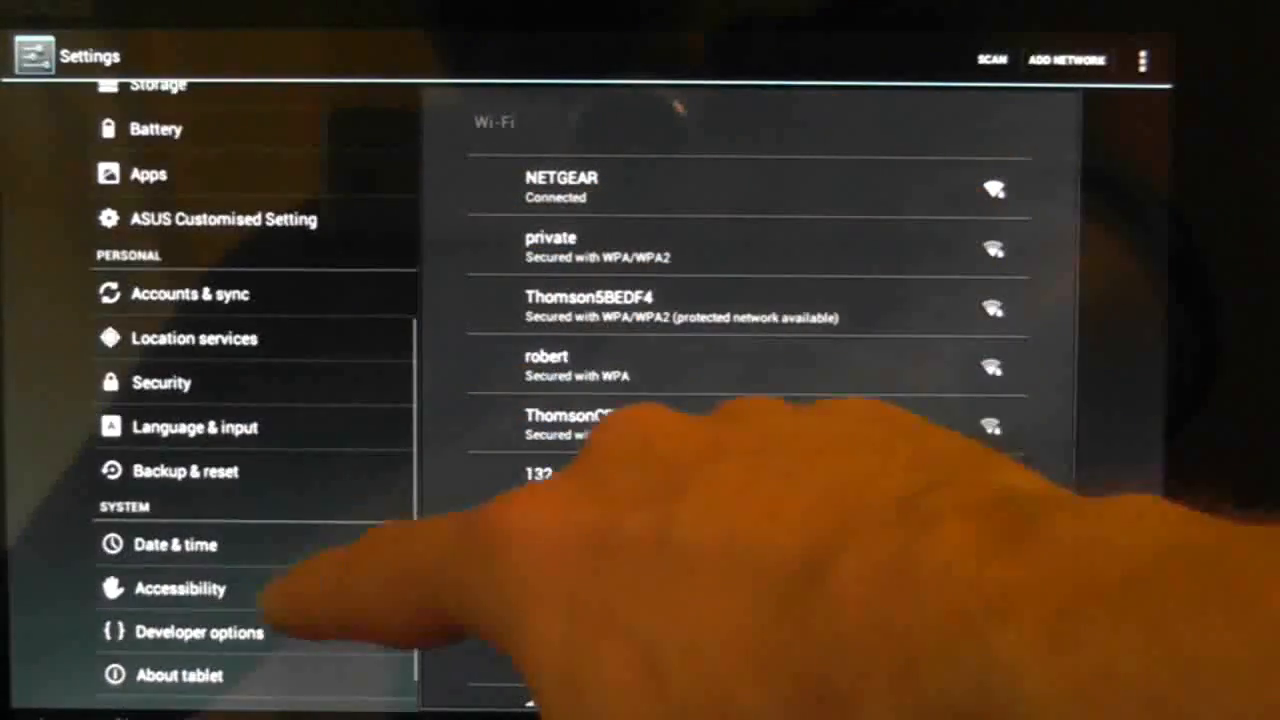
left_click(160, 382)
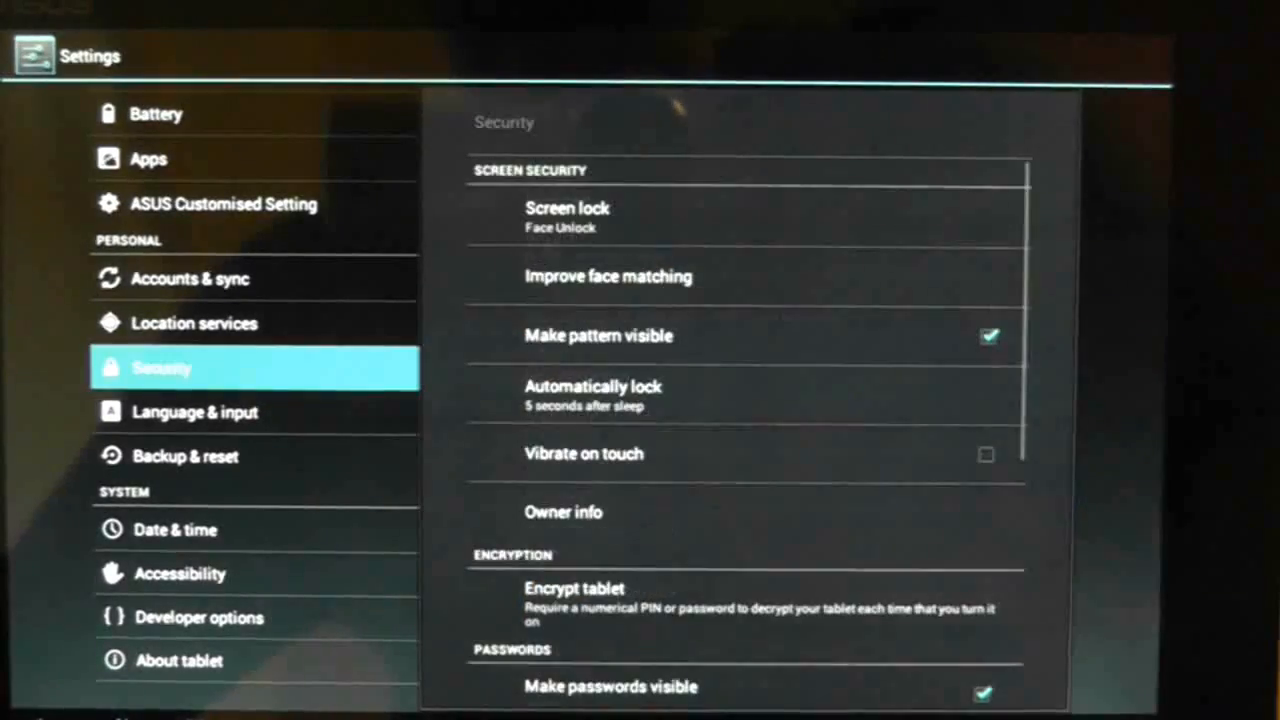
left_click(568, 208)
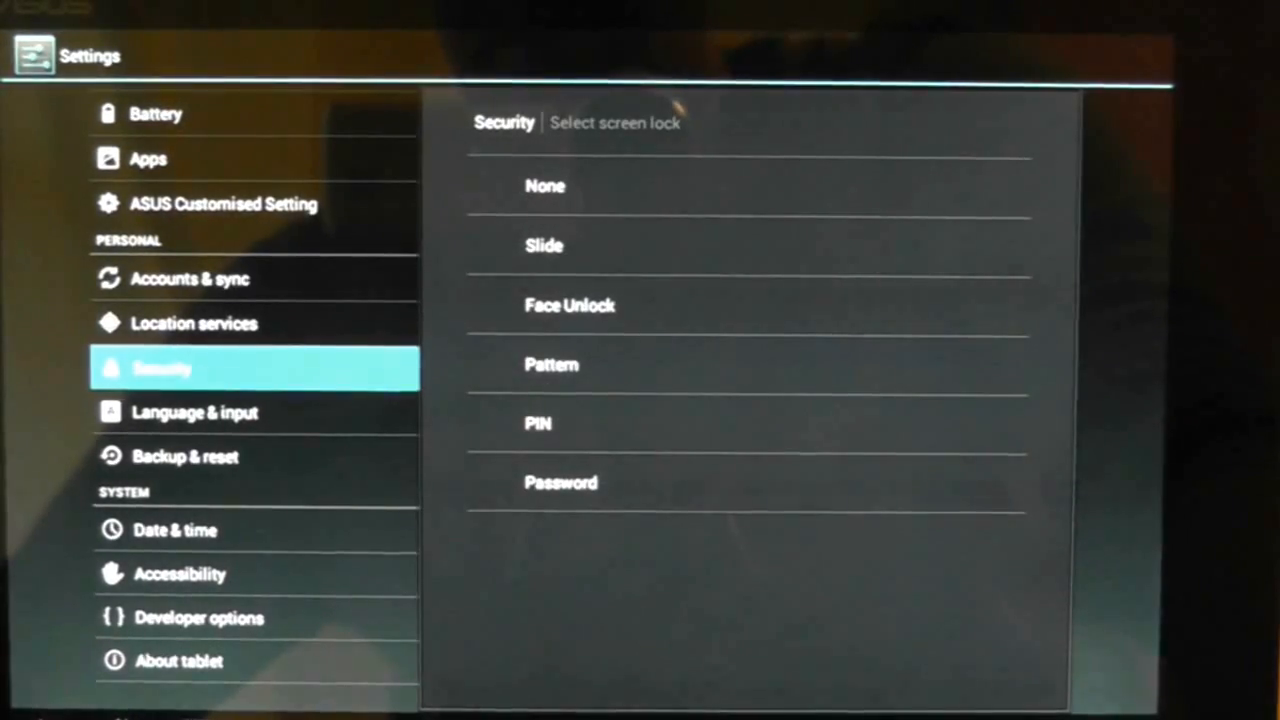
Choose Face Unlock, start its setup and proceed past the tips to capture the face
left_click(568, 304)
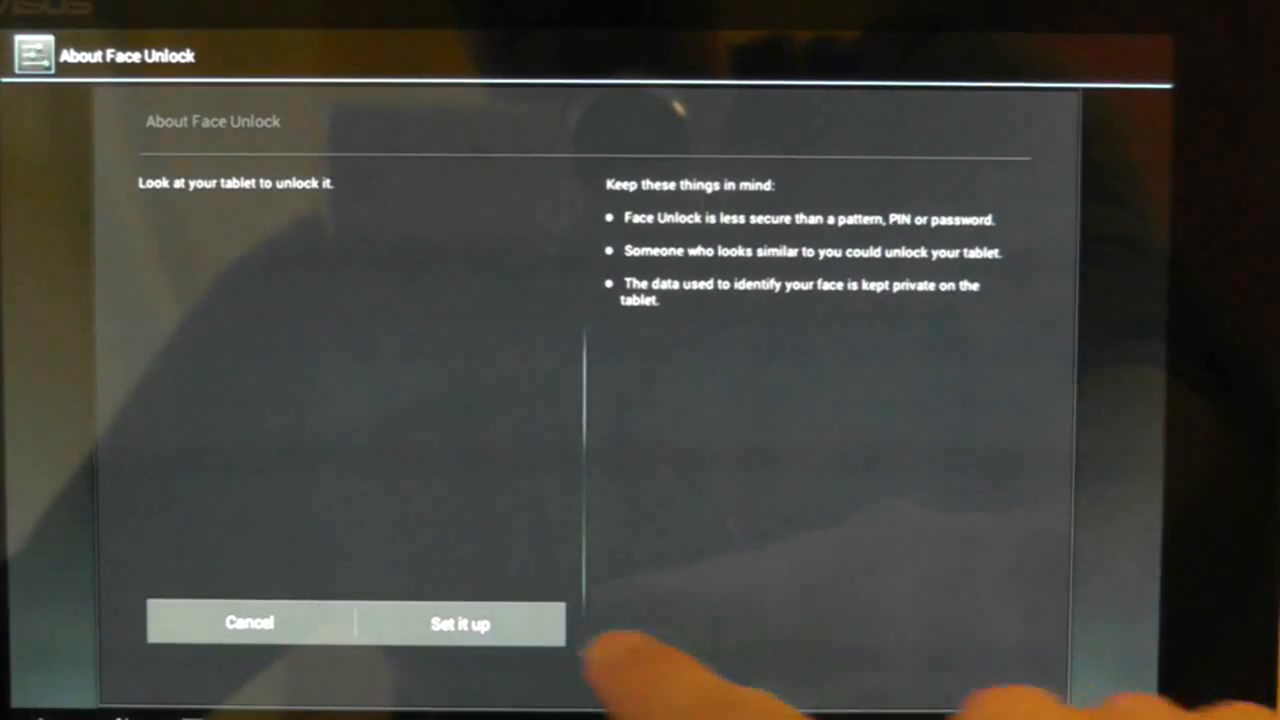
left_click(460, 624)
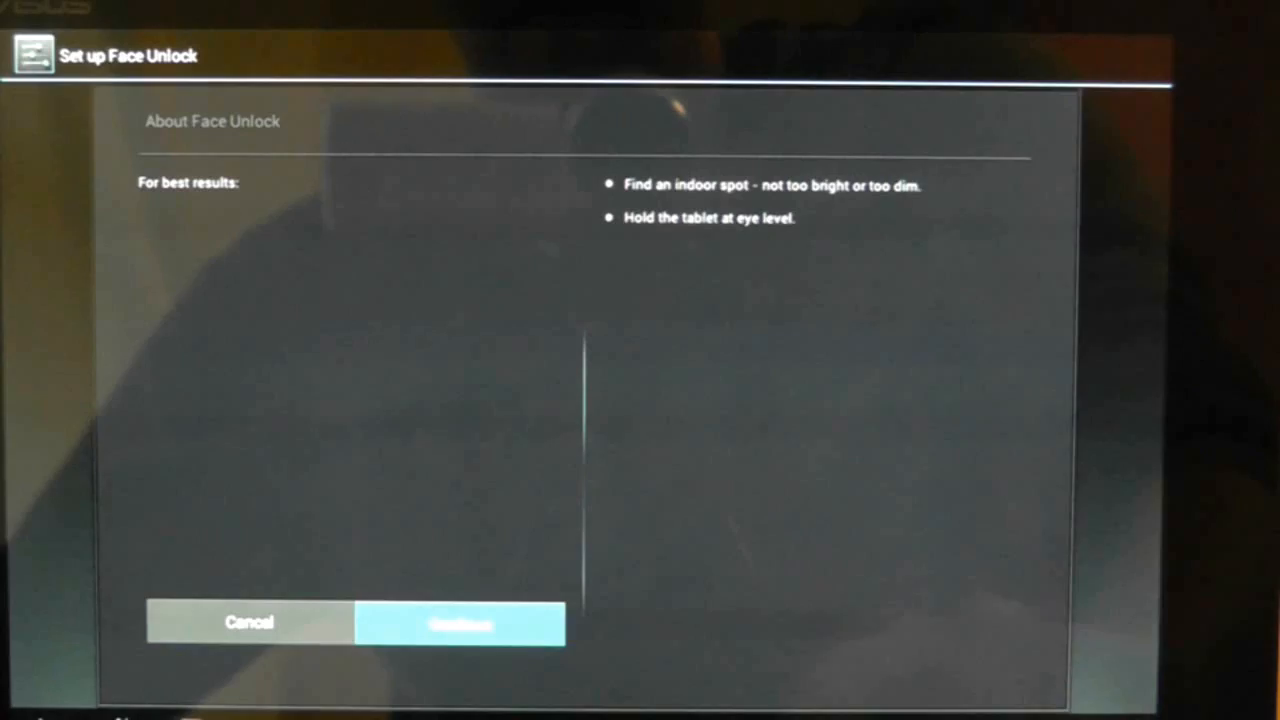
left_click(460, 622)
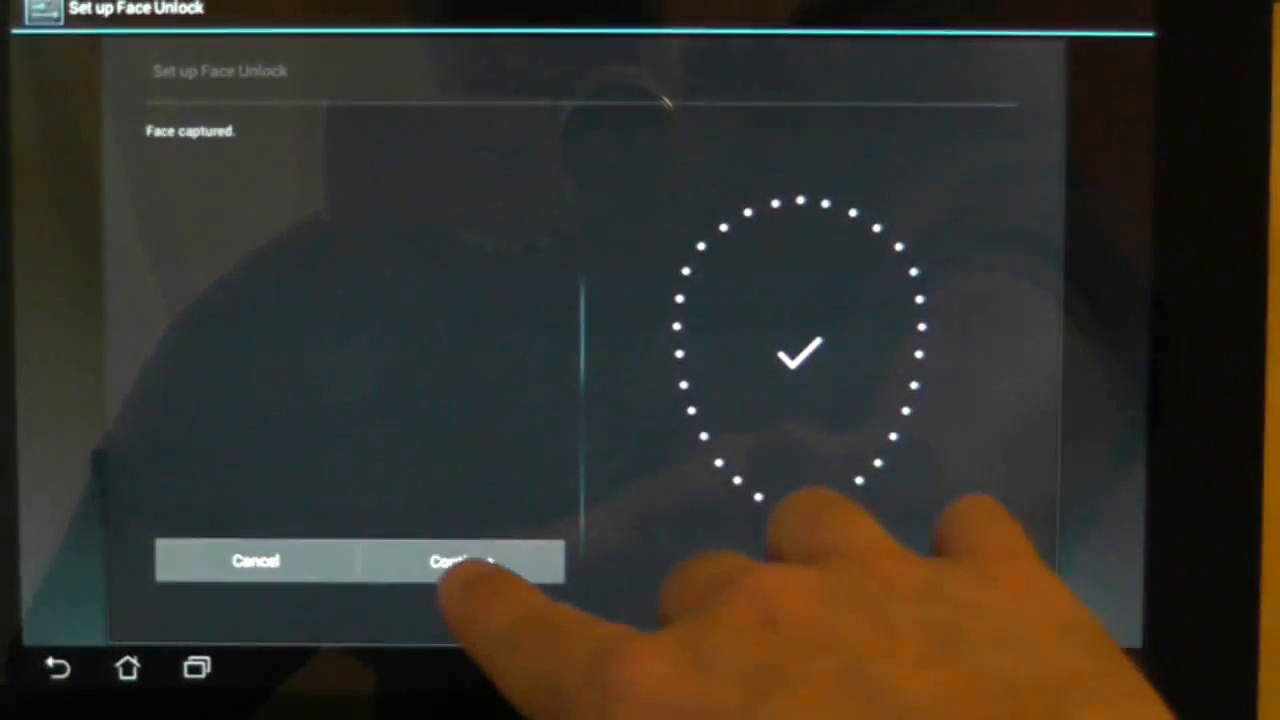
Accept the captured face, set and confirm a Pattern backup lock, and finish Face Unlock setup
left_click(460, 560)
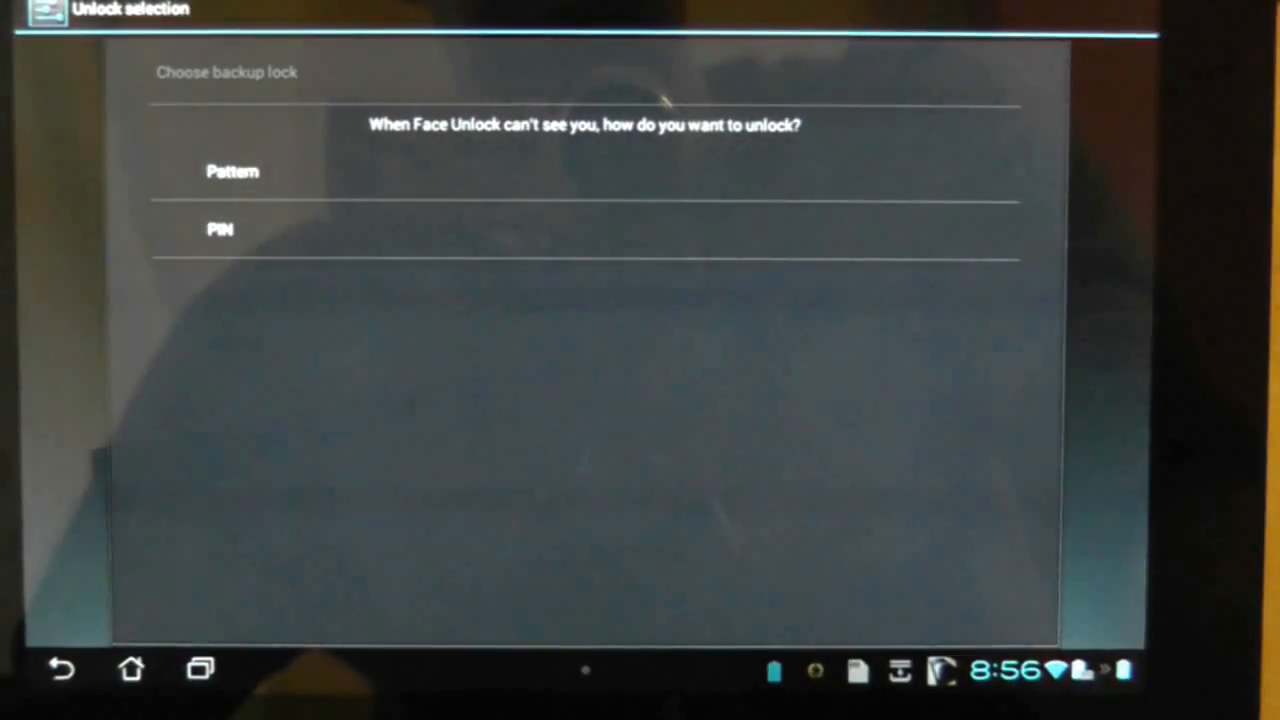
left_click(232, 172)
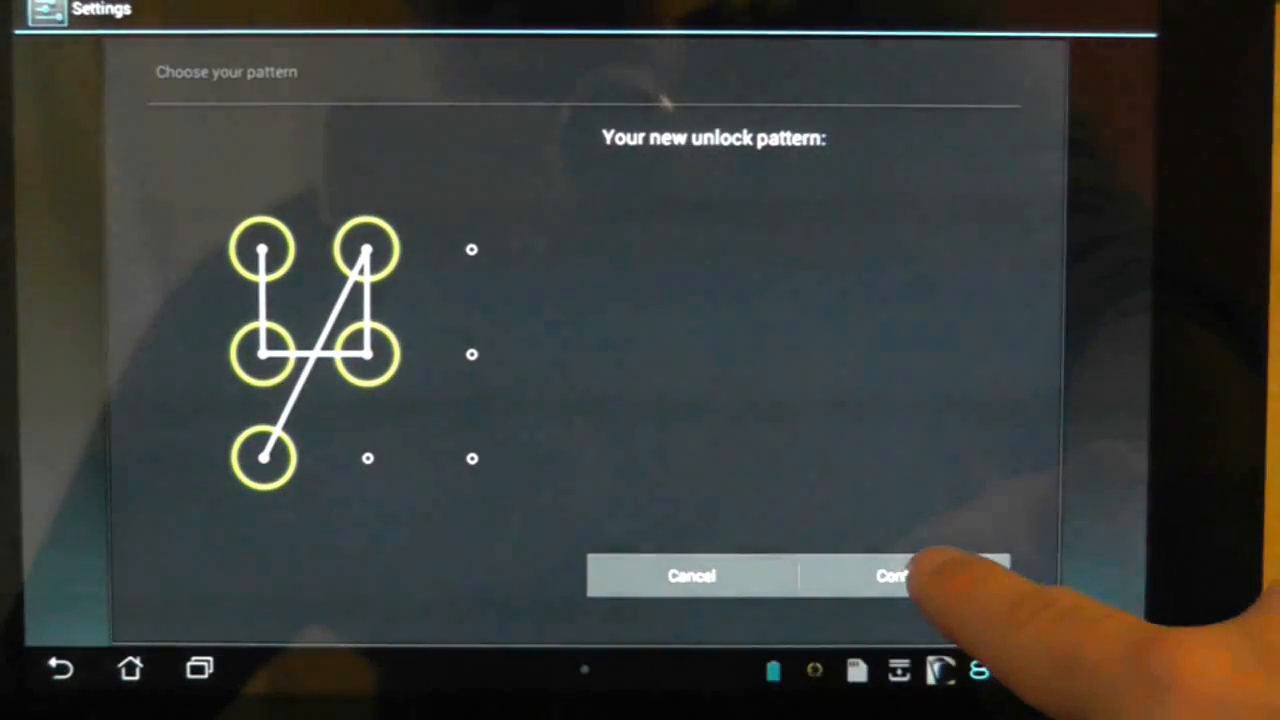
left_click(890, 576)
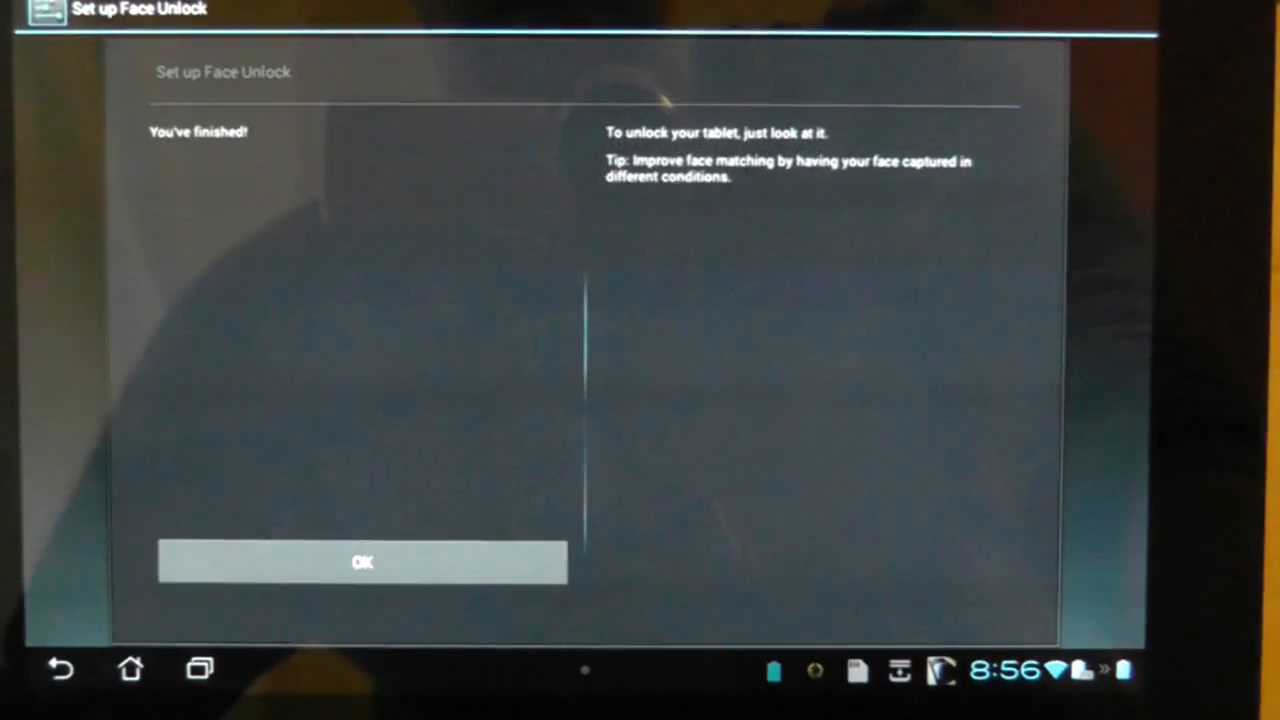
left_click(362, 562)
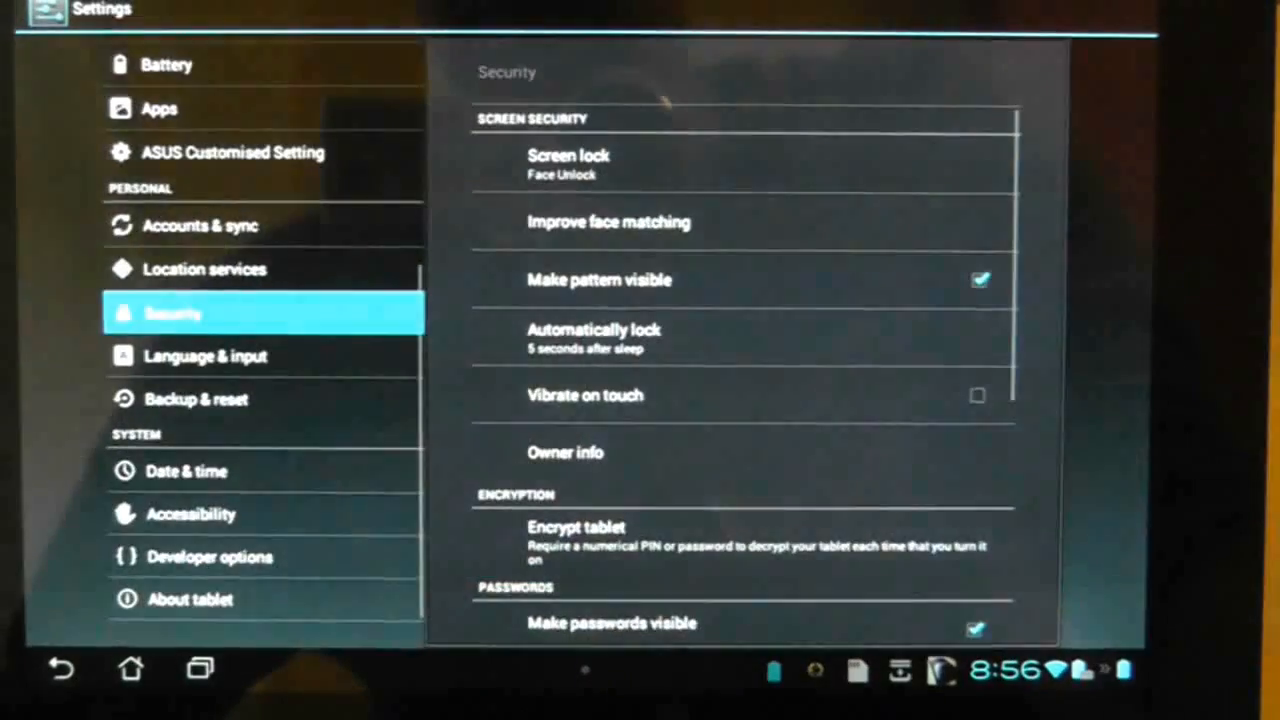